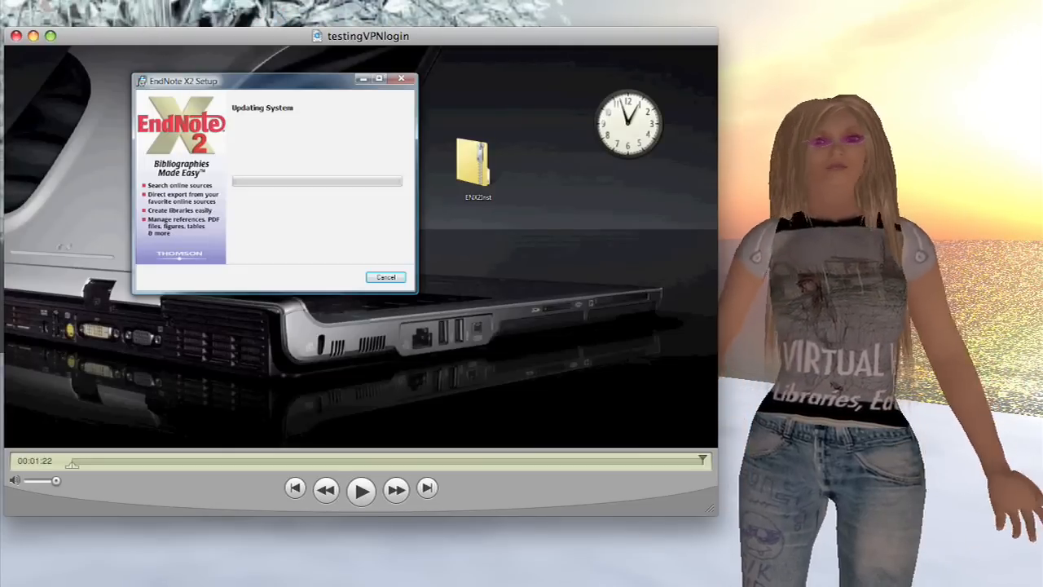
Extract the ENX2Inst zip into the Desktop\ENX2Inst folder using Extract All.
left_click(360, 488)
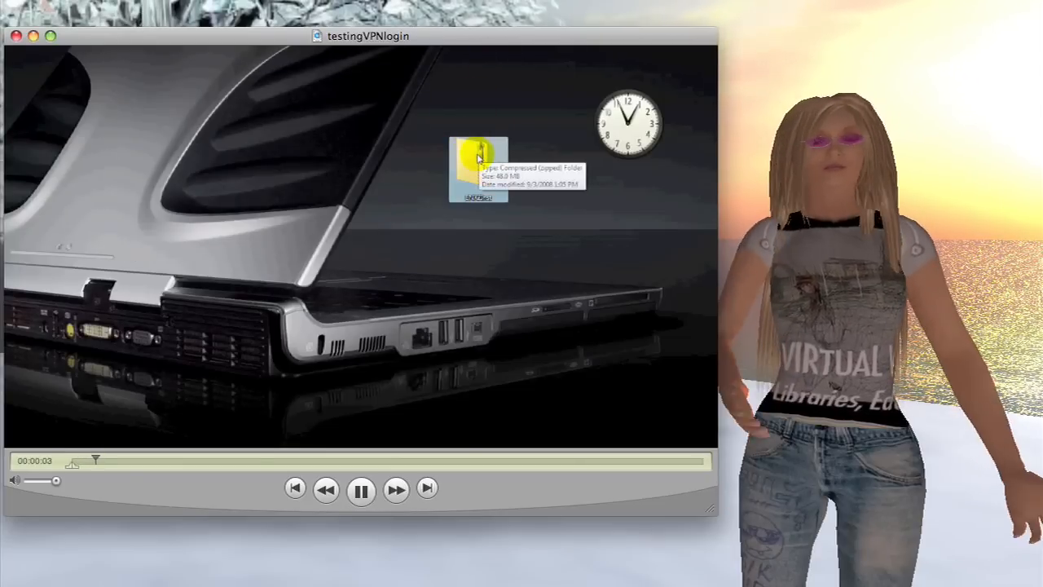
right_click(477, 171)
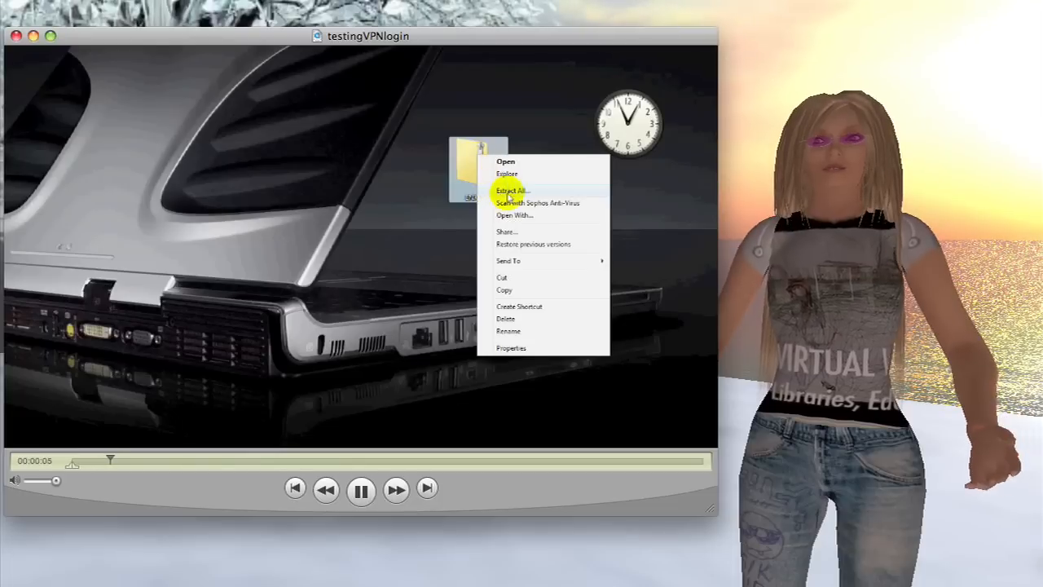
left_click(512, 190)
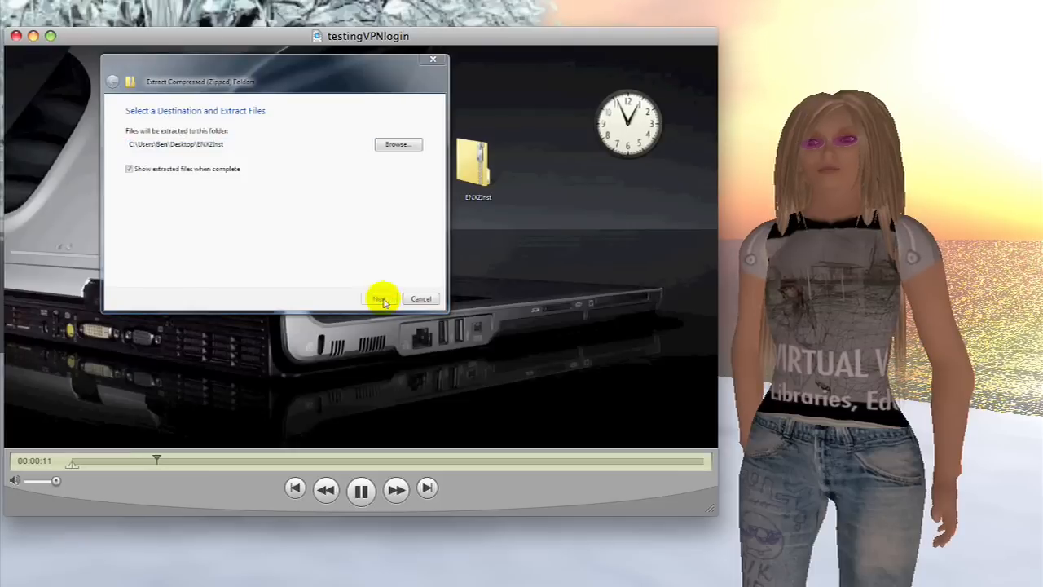
left_click(379, 299)
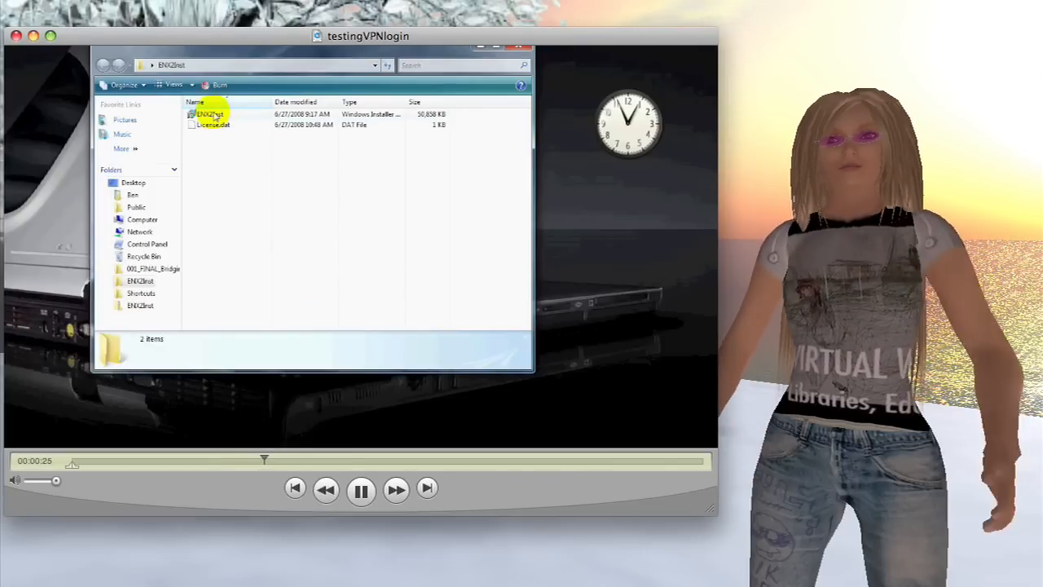
mouse_move(210, 114)
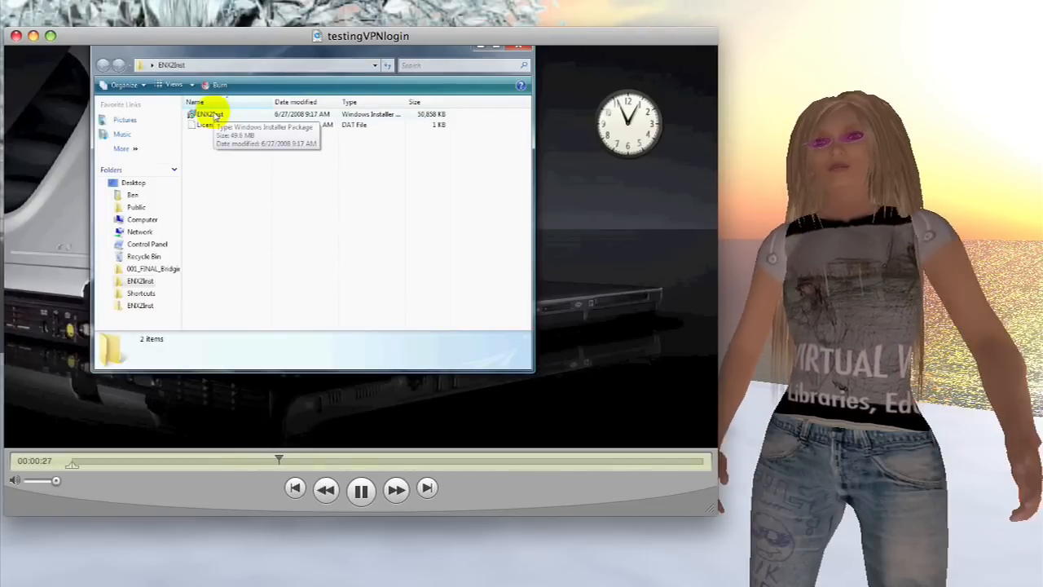
Run the ENX2Inst Windows Installer Package from the extracted folder.
double_click(209, 114)
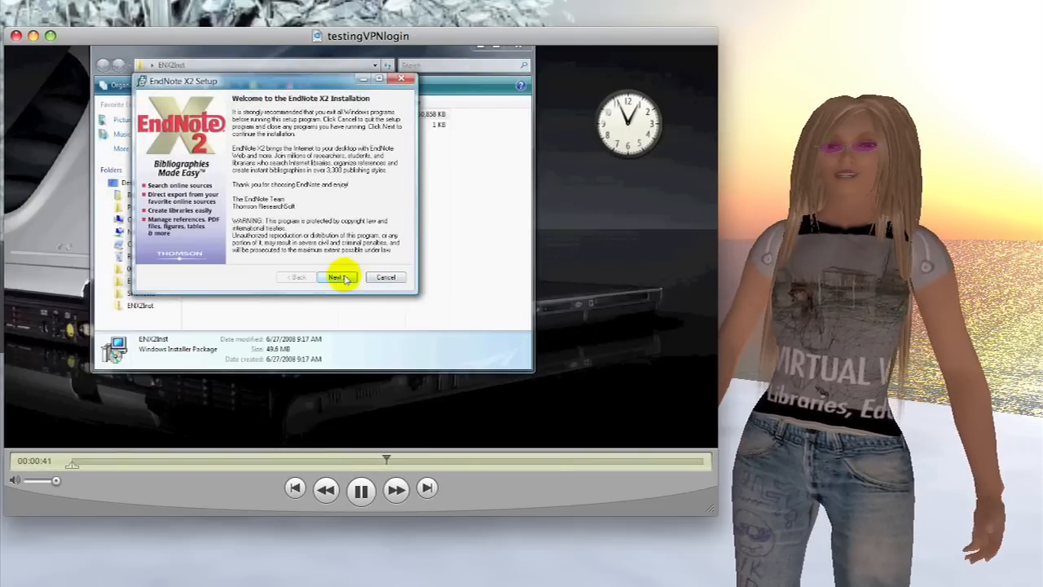
Advance past the welcome page and the EndNote X2 and Windows Mobile read-me pages.
left_click(336, 277)
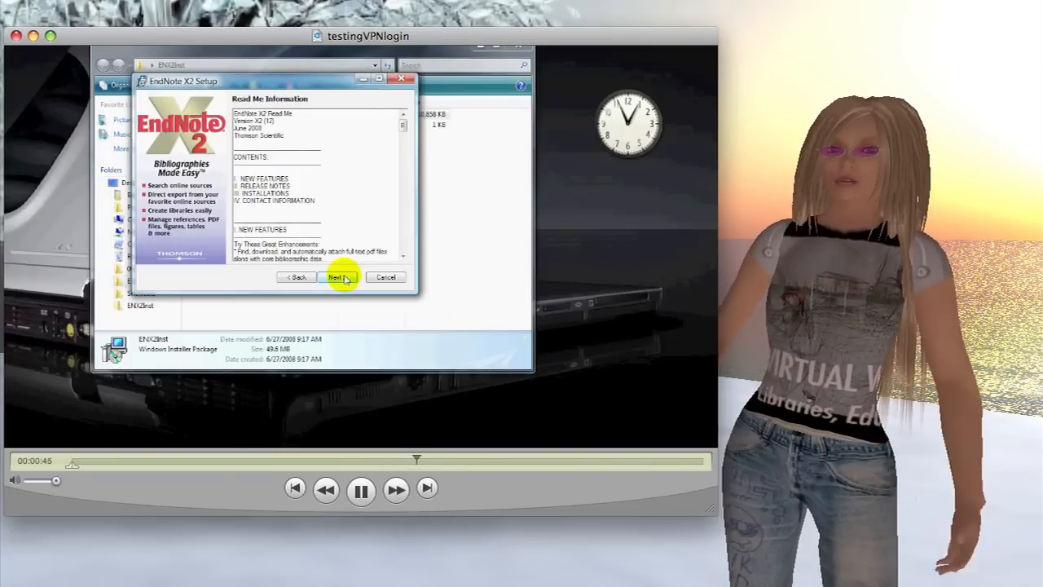
left_click(336, 277)
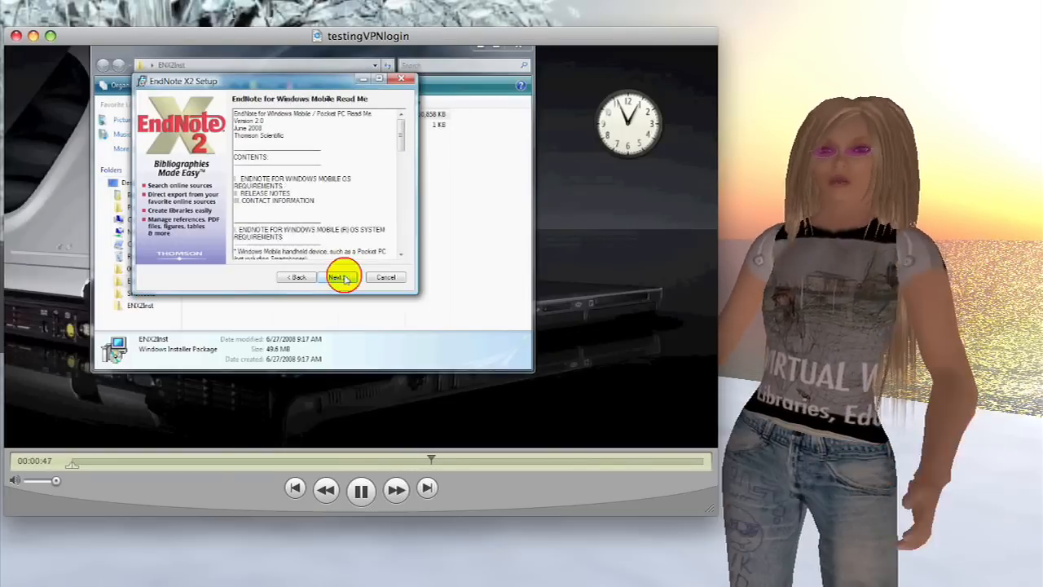
left_click(339, 277)
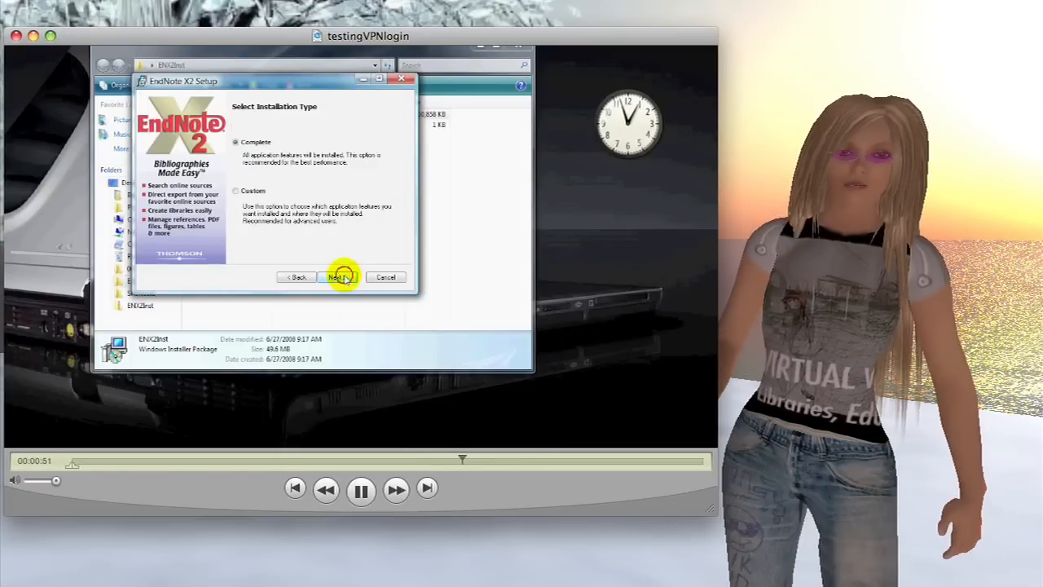
Keep the Complete installation type and default destination folder, then begin installing.
left_click(339, 277)
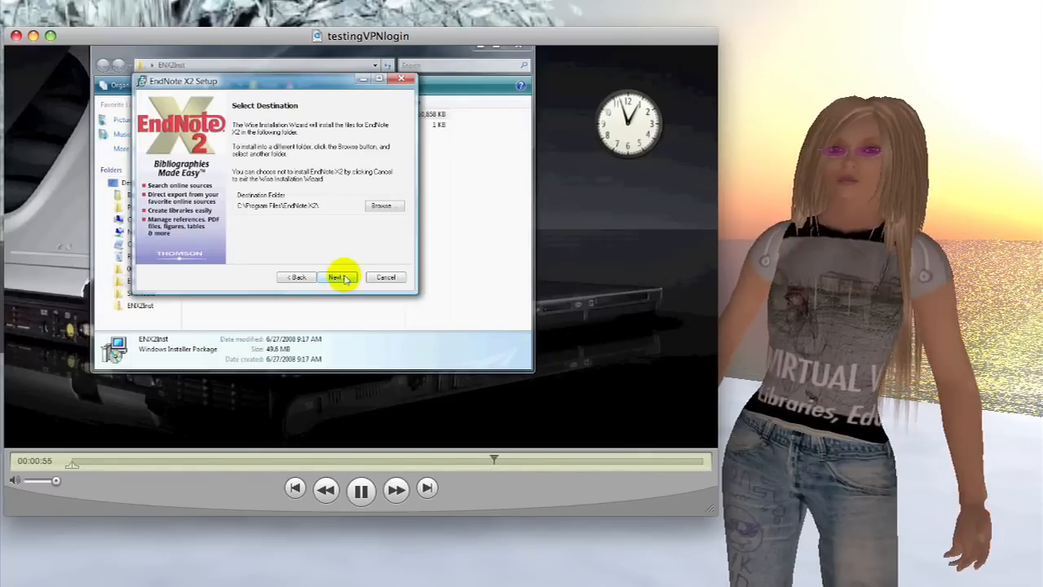
left_click(339, 277)
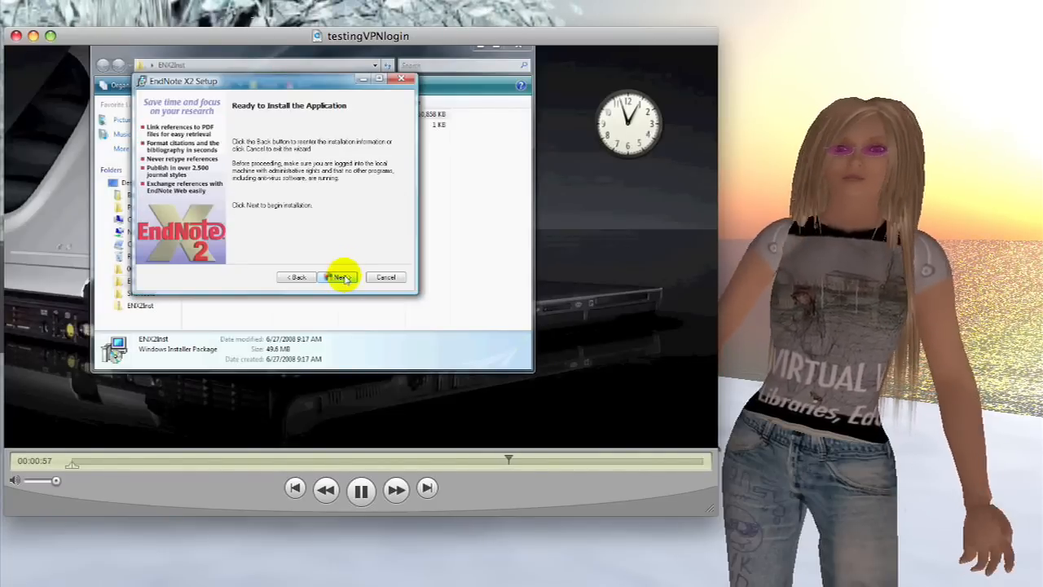
left_click(340, 277)
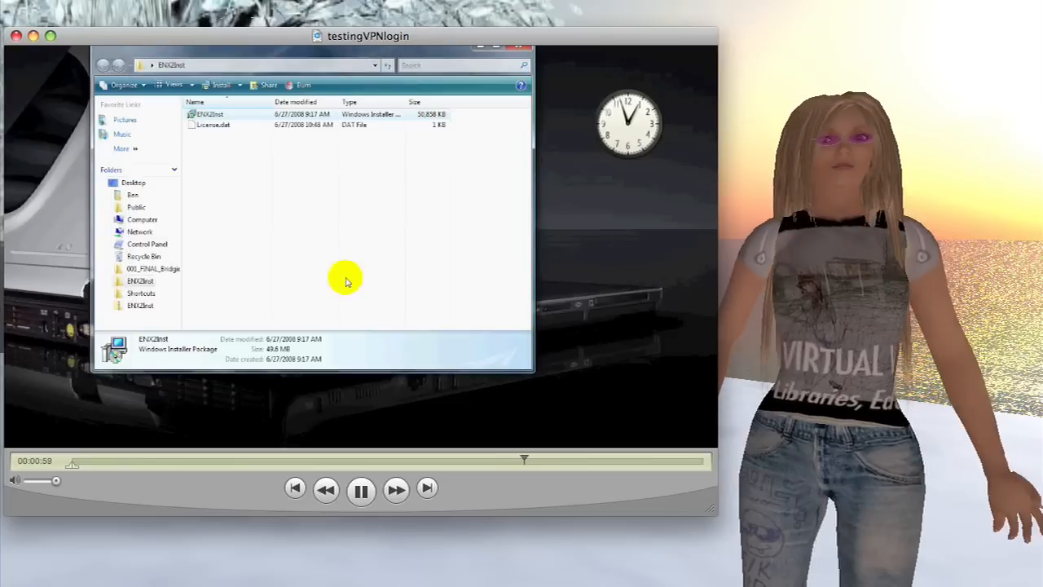